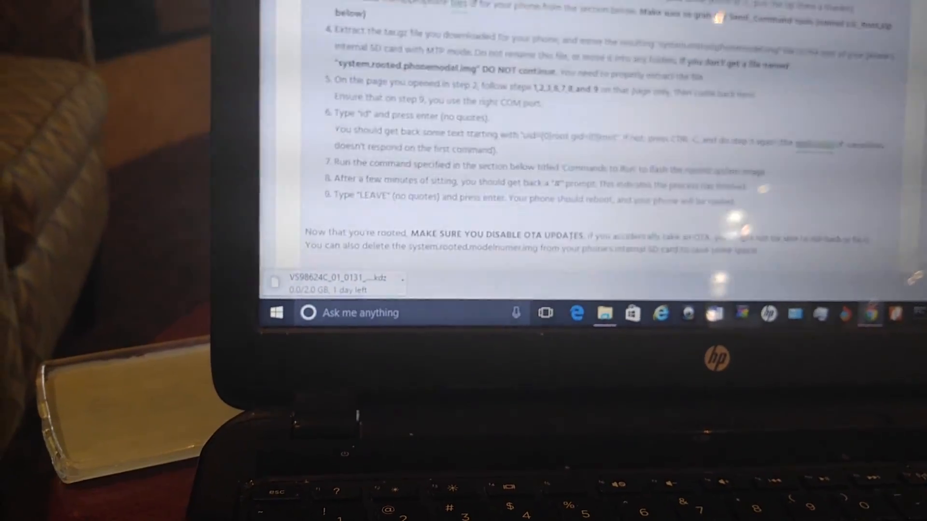
Scroll through the XDA LG root method guide from step 1 down to step 9.
{"action": "scroll", "scroll_direction": "down", "scroll_amount": 3}
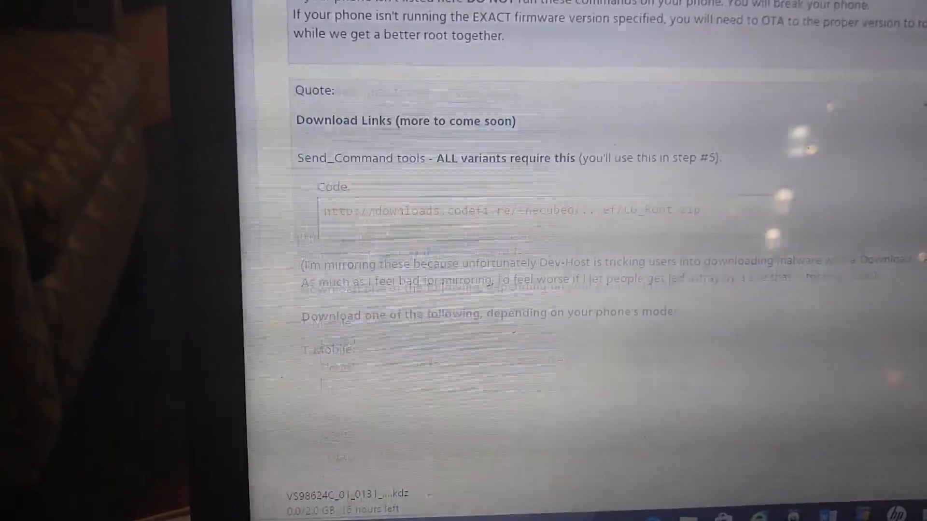
{"action": "scroll", "scroll_direction": "down", "scroll_amount": 3}
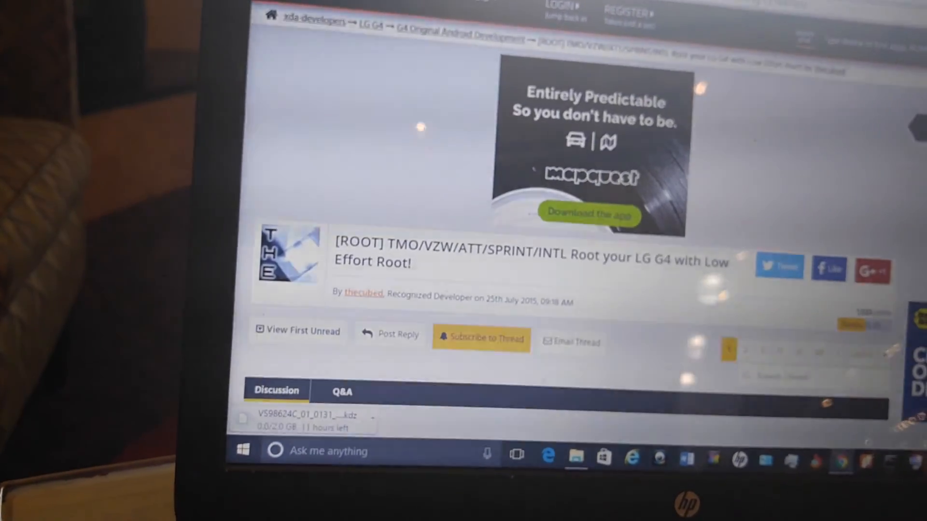
{"action": "scroll", "scroll_direction": "down", "scroll_amount": 3}
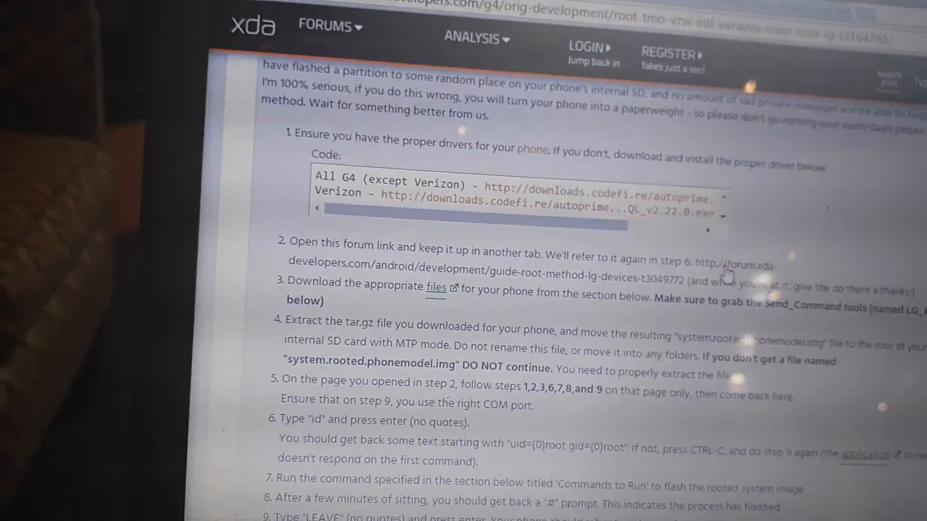
{"action": "scroll", "scroll_direction": "down", "scroll_amount": 3}
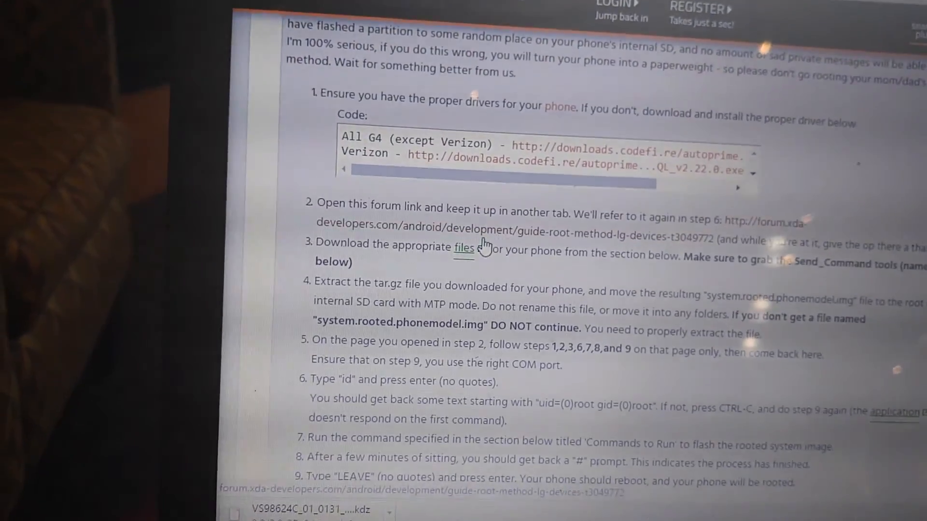
{"action": "scroll", "scroll_direction": "down", "scroll_amount": 3}
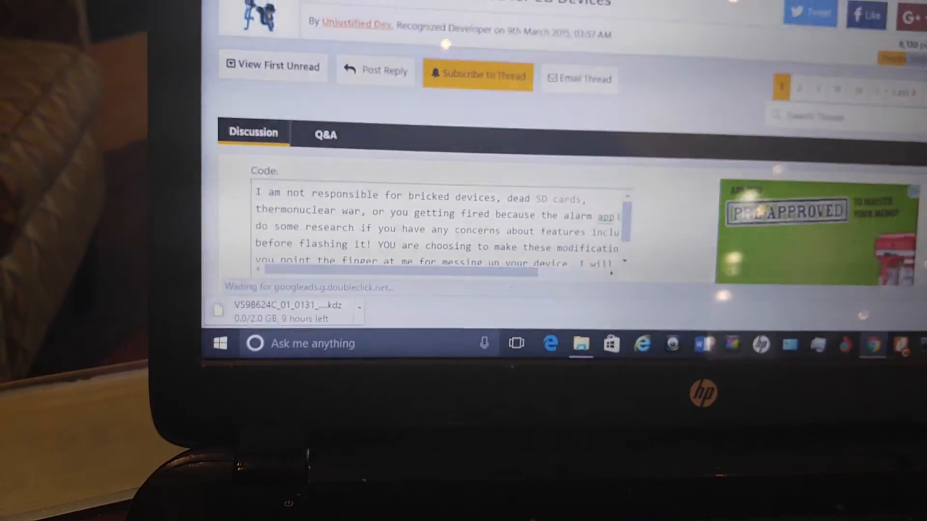
{"action": "scroll", "scroll_direction": "down", "scroll_amount": 3}
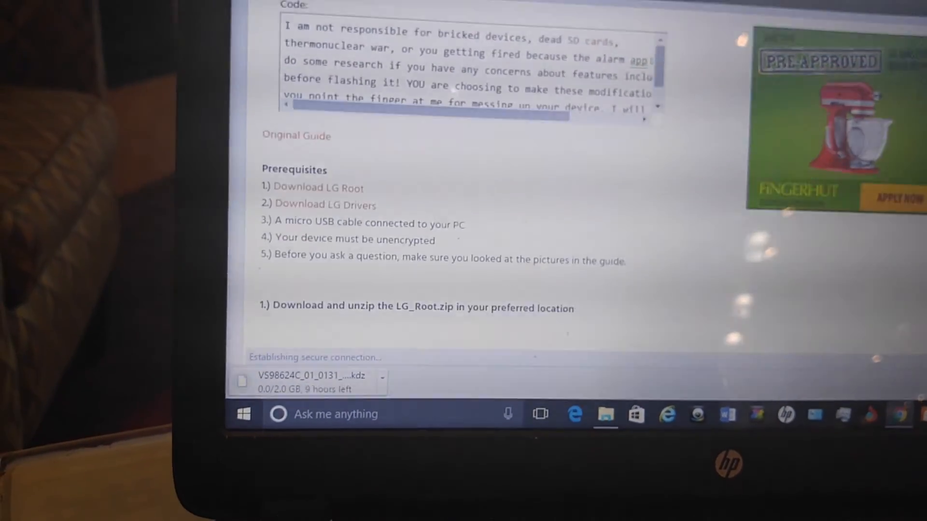
{"action": "scroll", "scroll_direction": "down", "scroll_amount": 3}
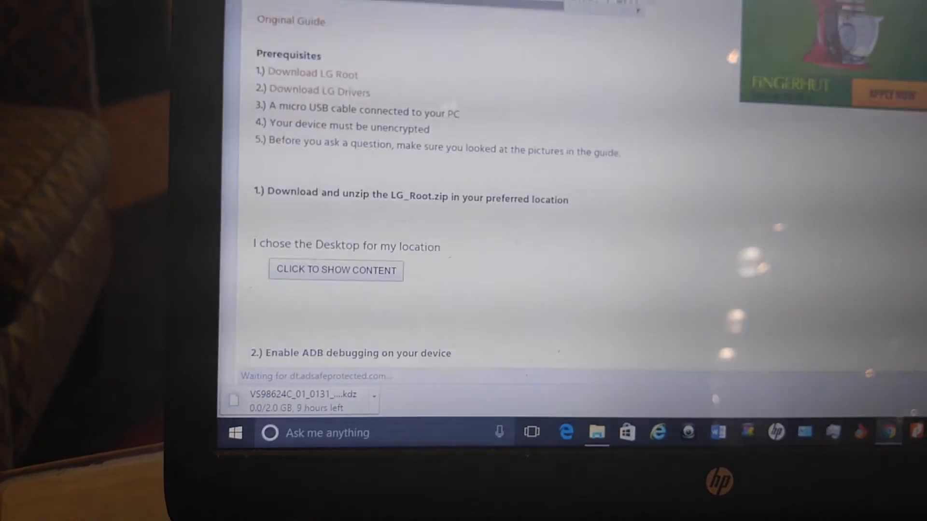
{"action": "scroll", "scroll_direction": "down", "scroll_amount": 3}
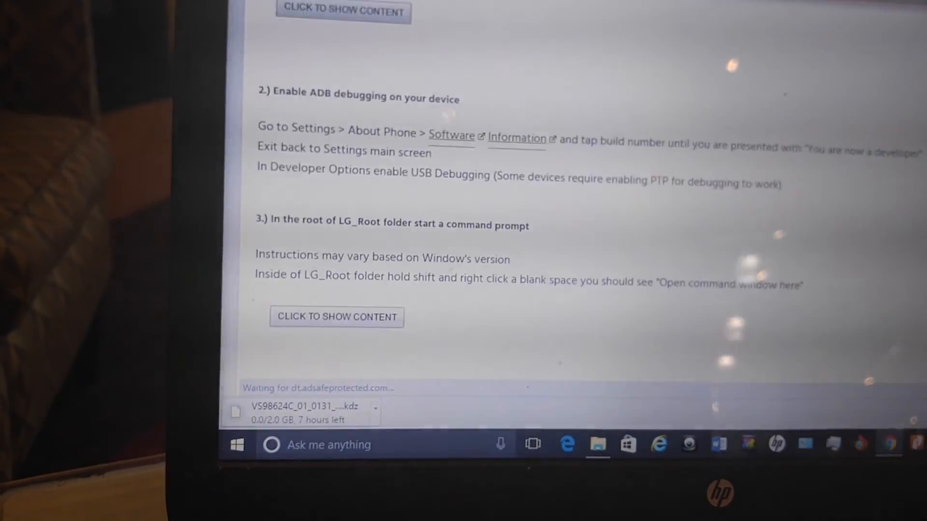
{"action": "scroll", "scroll_direction": "down", "scroll_amount": 3}
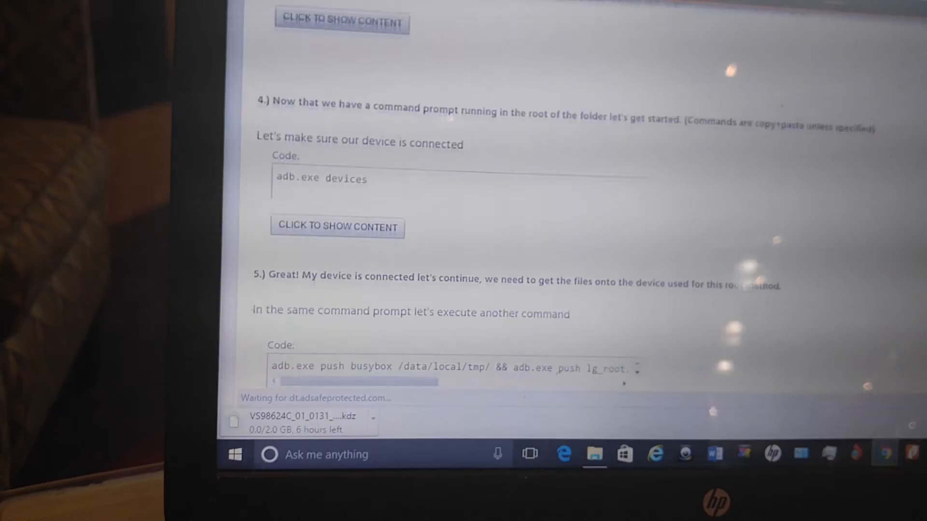
{"action": "scroll", "scroll_direction": "down", "scroll_amount": 3}
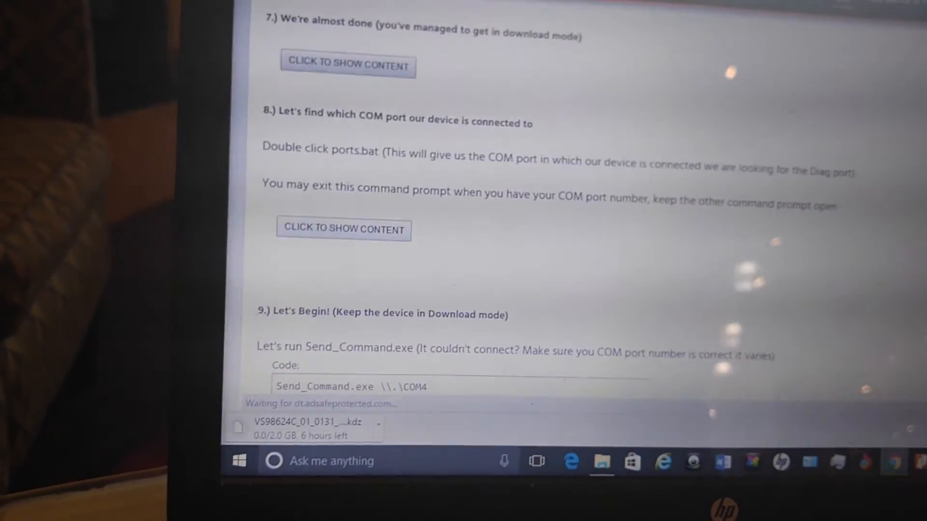
{"action": "scroll", "scroll_direction": "down", "scroll_amount": 3}
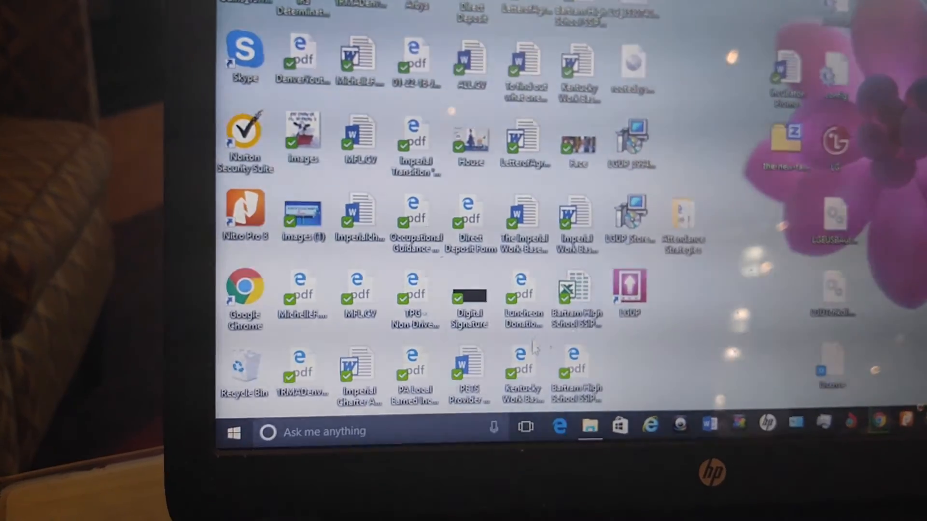
Open File Explorer and go to the Downloads folder under This PC.
{"action": "left_click", "coordinate": [587, 424]}
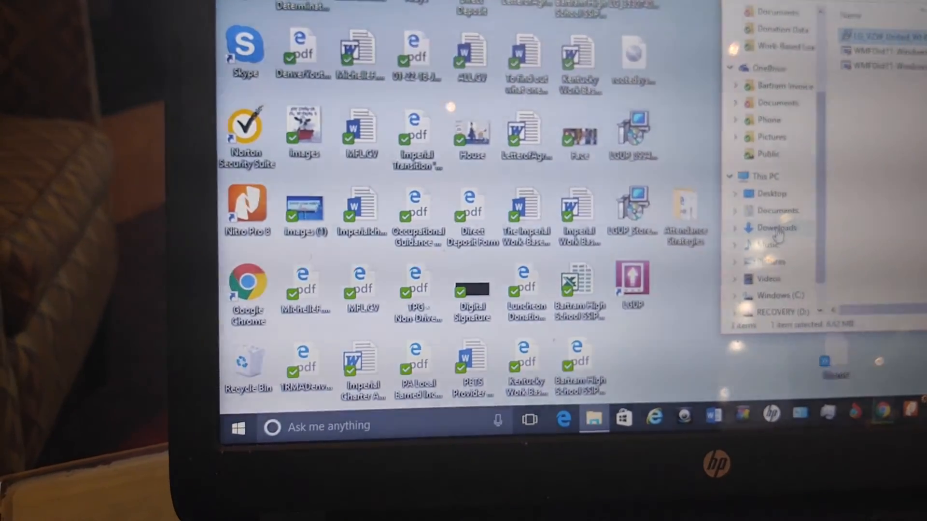
{"action": "left_click", "coordinate": [774, 222]}
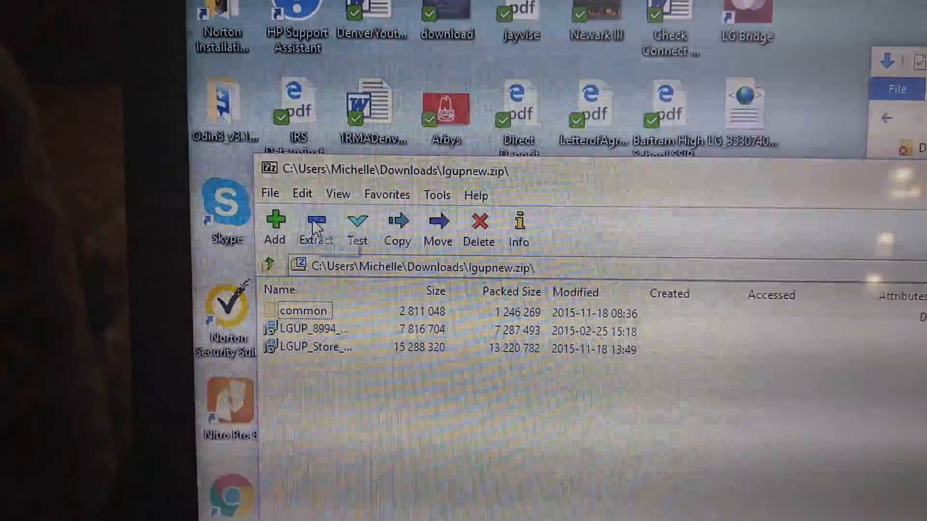
Extract the common folder and both LGUP installers from lgupnew.zip to the Desktop.
{"action": "left_click", "coordinate": [397, 227]}
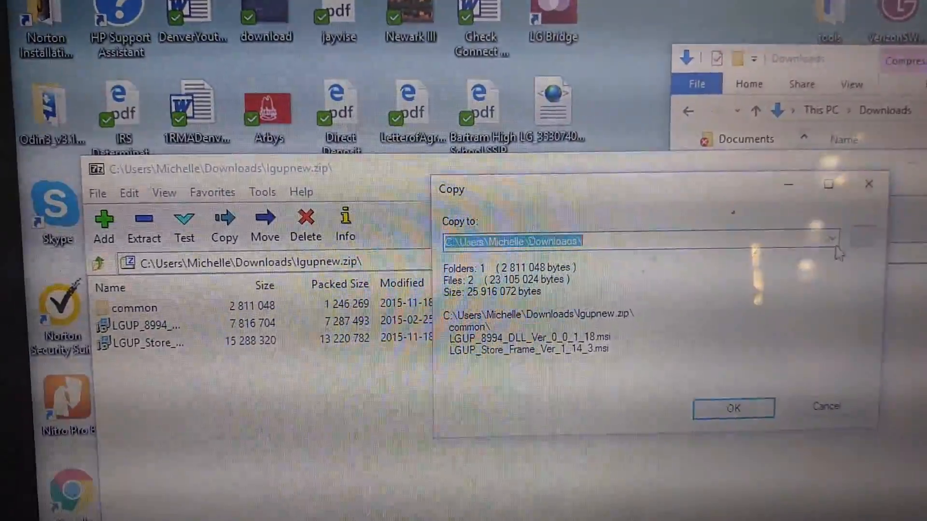
{"action": "left_click", "coordinate": [833, 241]}
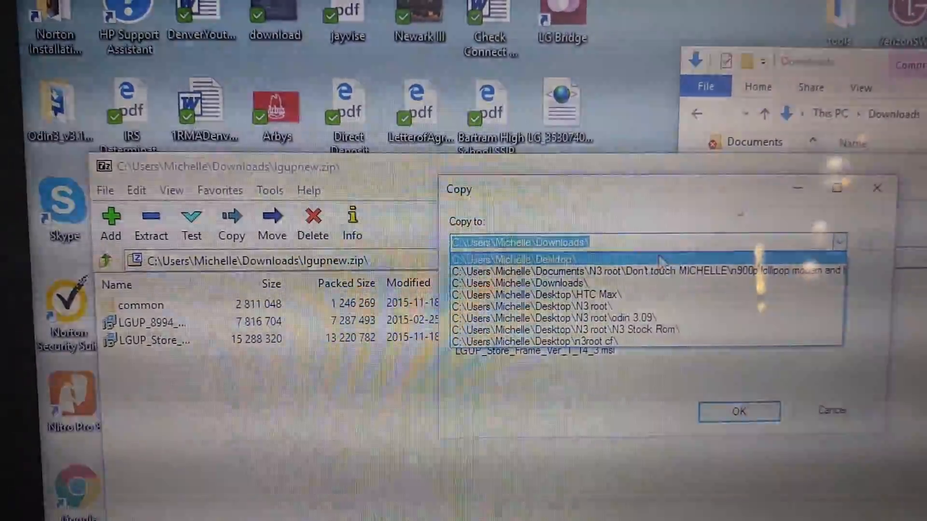
{"action": "left_click", "coordinate": [522, 258]}
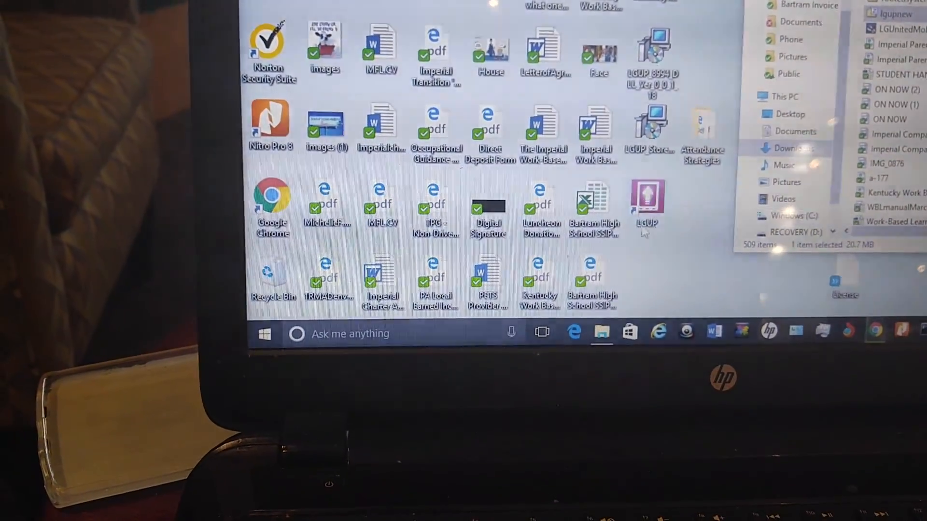
{"action": "mouse_move", "coordinate": [646, 201]}
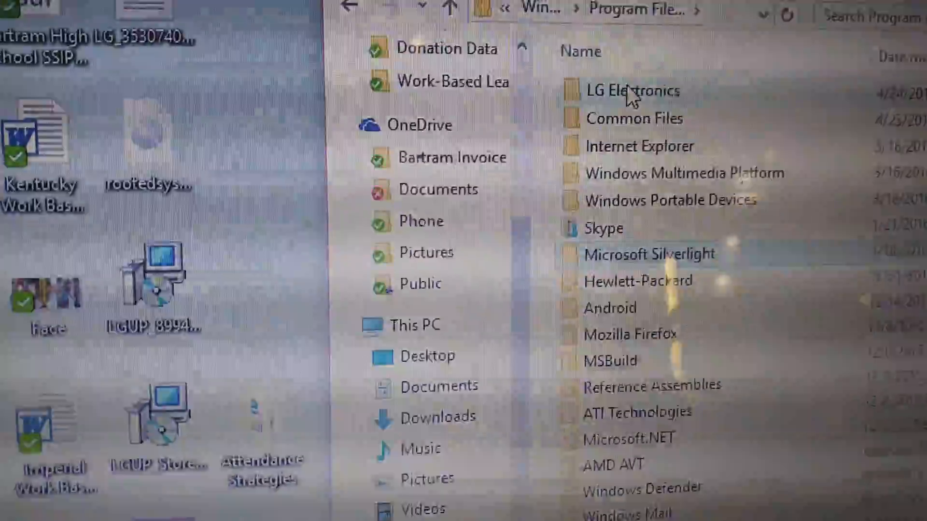
Open LG Electronics, then its LGUP subfolder in Program Files.
{"action": "double_click", "coordinate": [632, 90]}
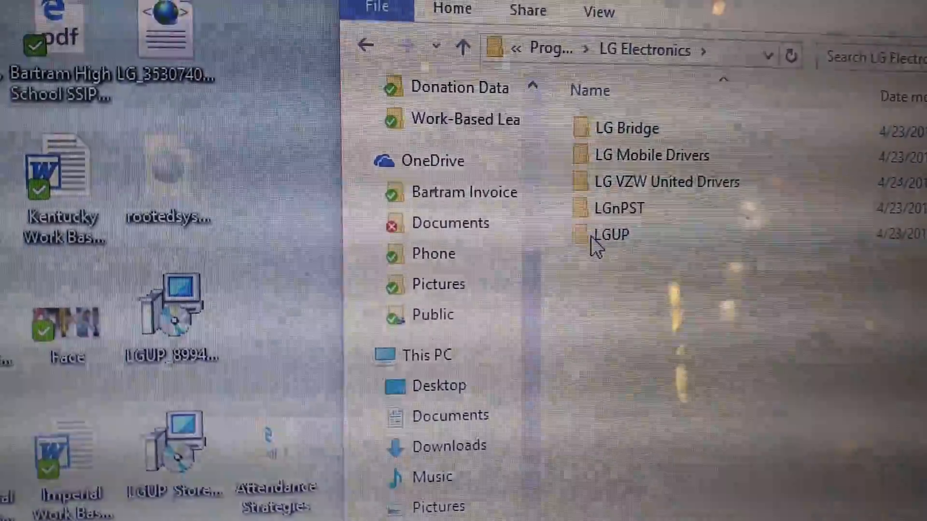
{"action": "double_click", "coordinate": [612, 234]}
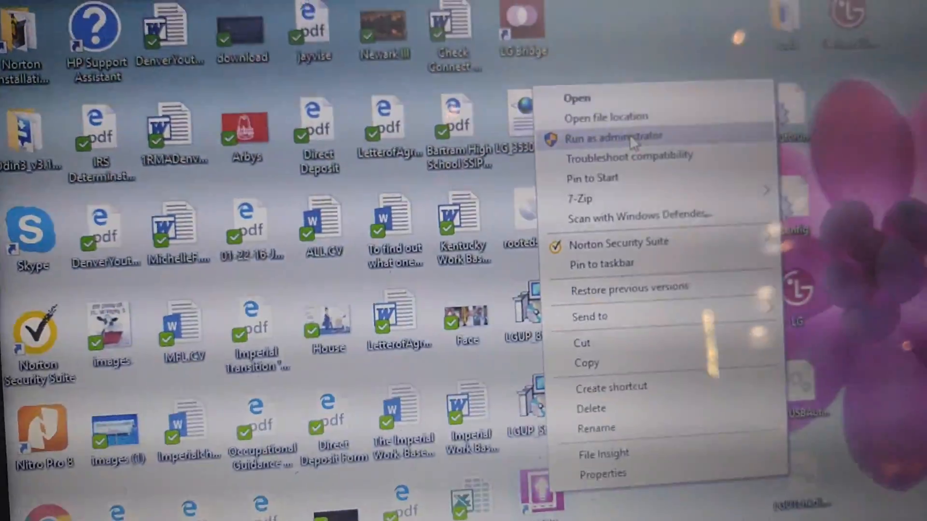
Run LGUP as administrator twice, dismissing both 'already initializing' errors.
{"action": "left_click", "coordinate": [614, 137]}
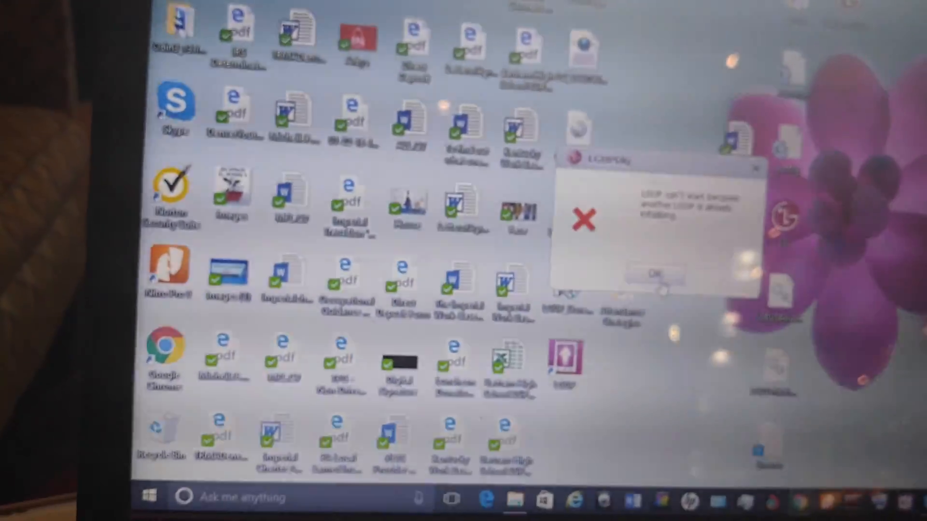
{"action": "left_click", "coordinate": [654, 273]}
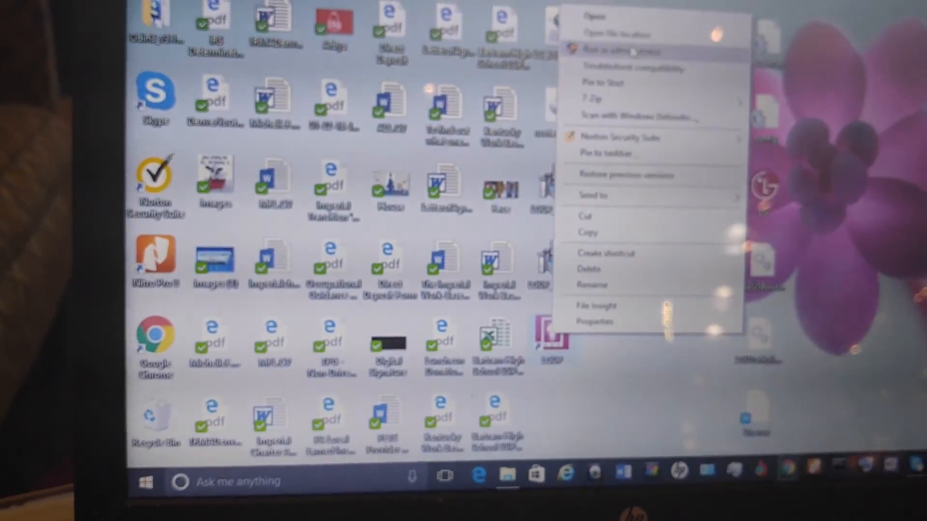
{"action": "left_click", "coordinate": [621, 51]}
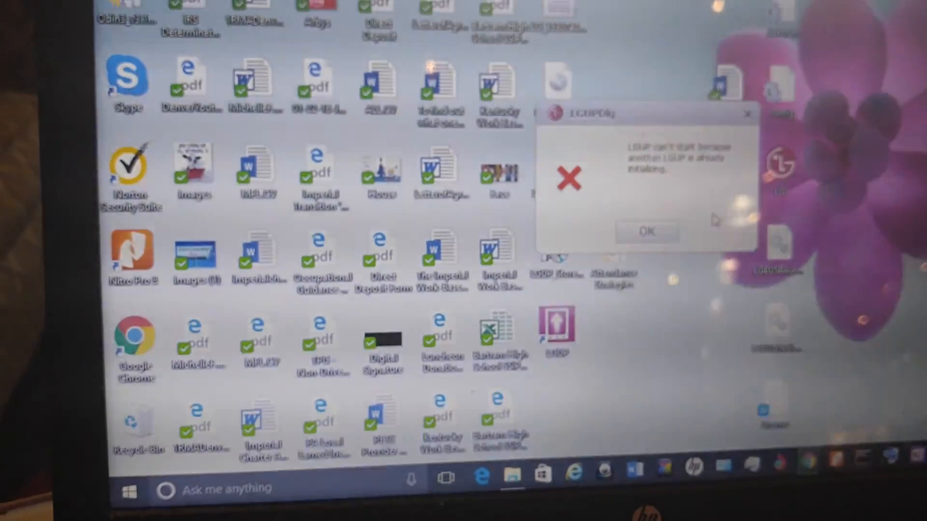
{"action": "left_click", "coordinate": [645, 232]}
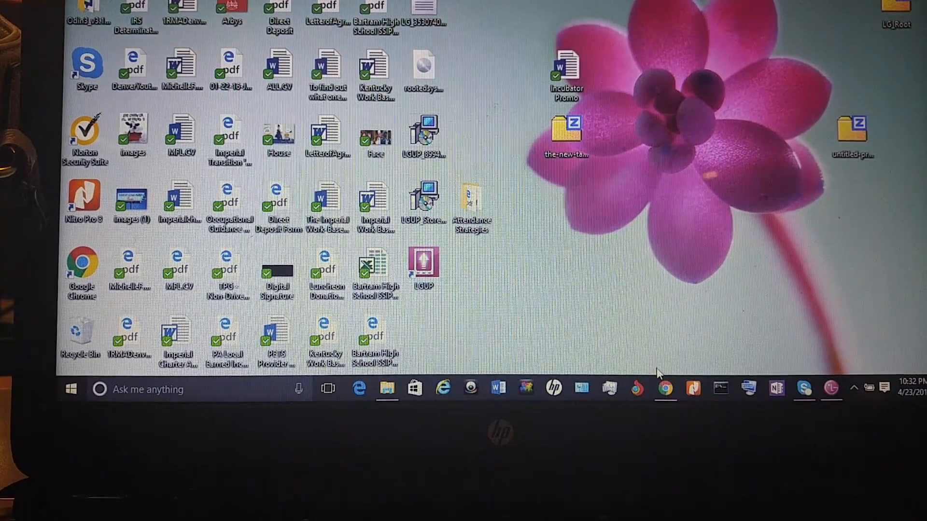
{"action": "mouse_move", "coordinate": [664, 389]}
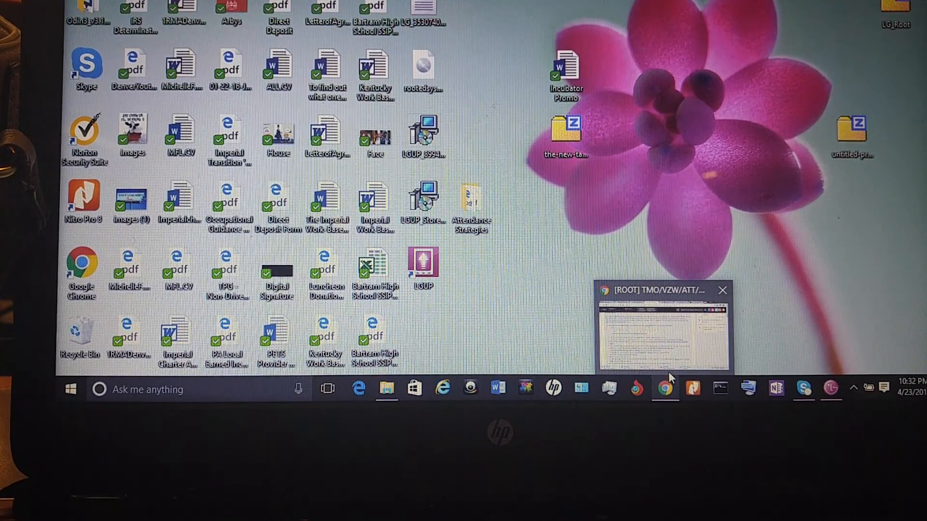
{"action": "left_click", "coordinate": [664, 388]}
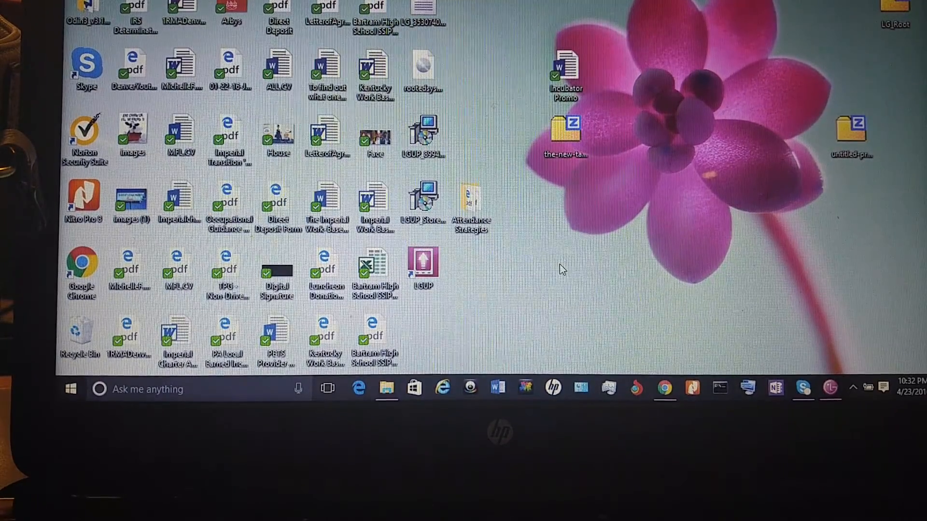
{"action": "mouse_move", "coordinate": [470, 313]}
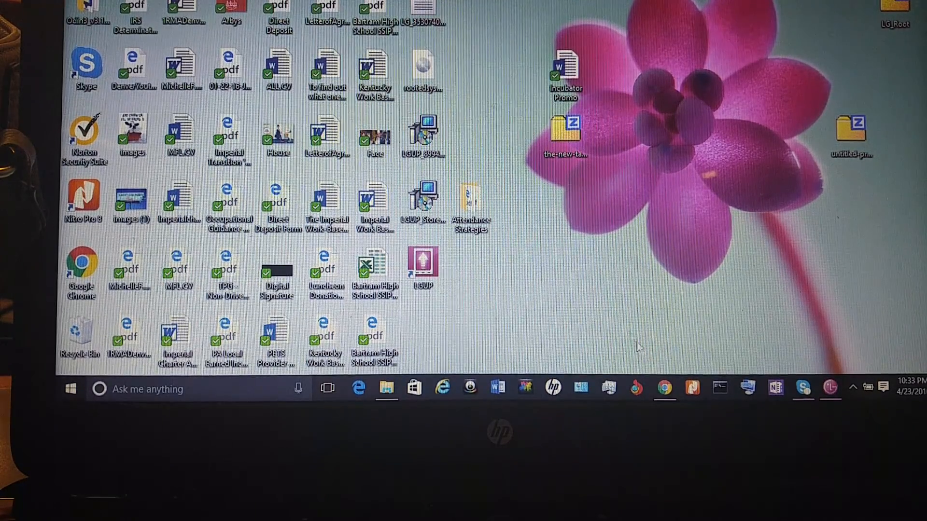
{"action": "mouse_move", "coordinate": [510, 320]}
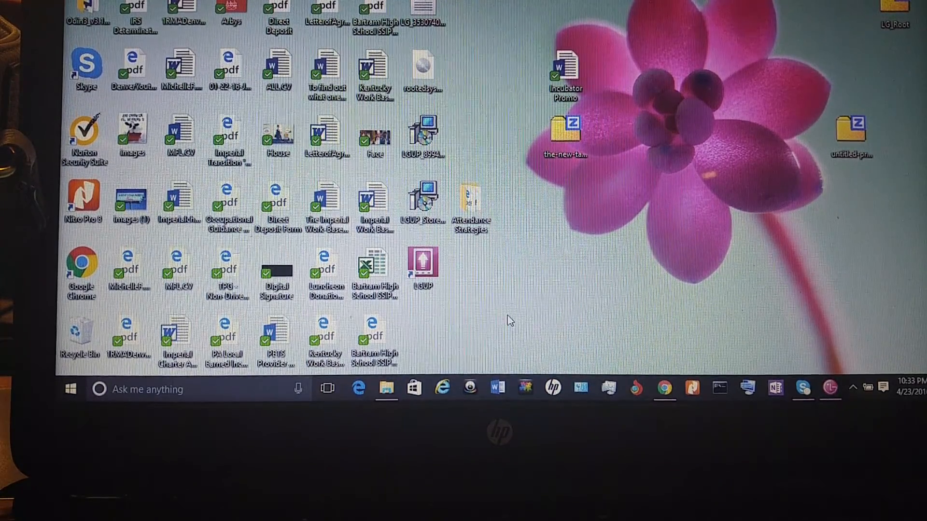
{"action": "mouse_move", "coordinate": [664, 389]}
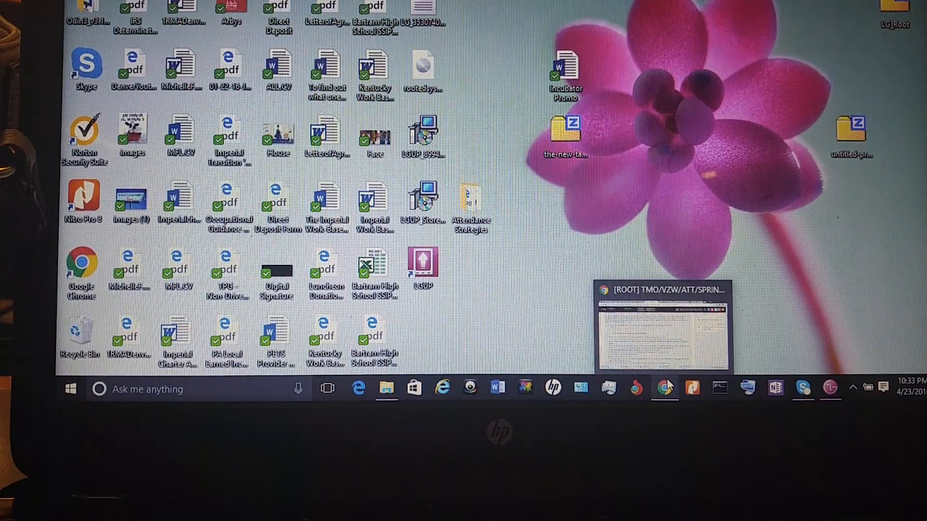